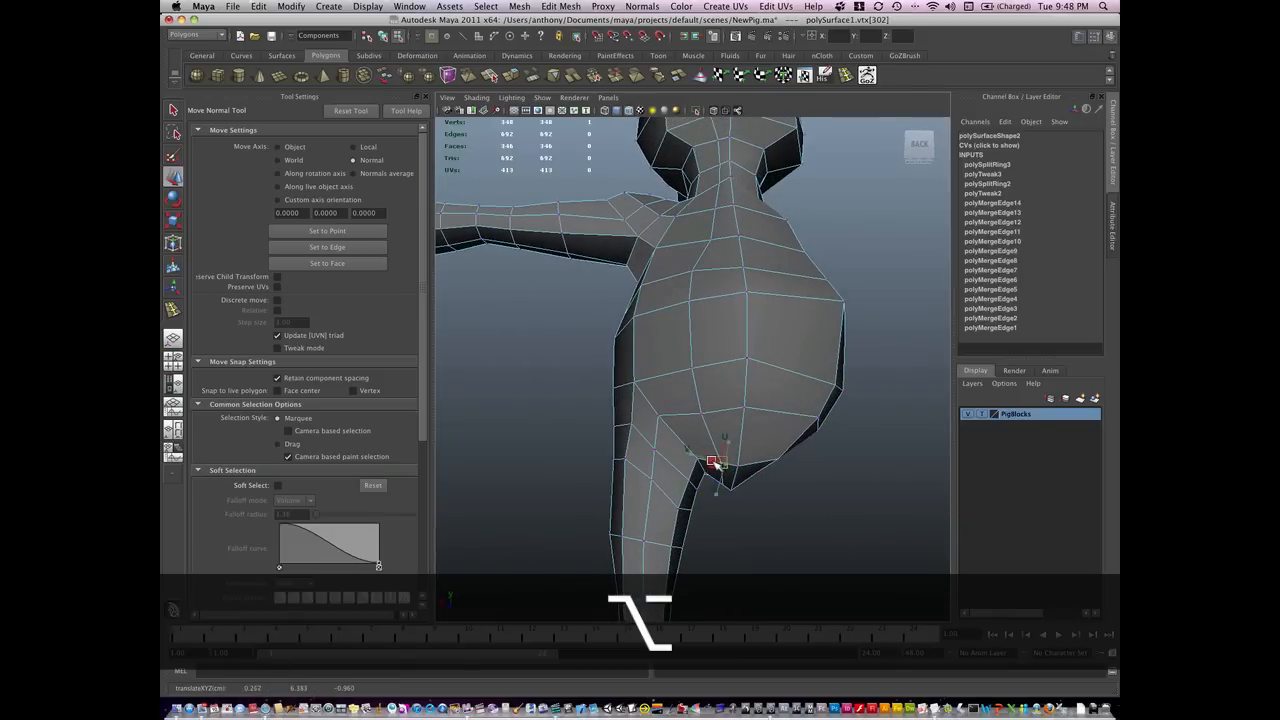
- Pull lower-torso and under-head vertices outward to round the leg junction and neck underside
left_click_drag(712, 462, 714, 510)
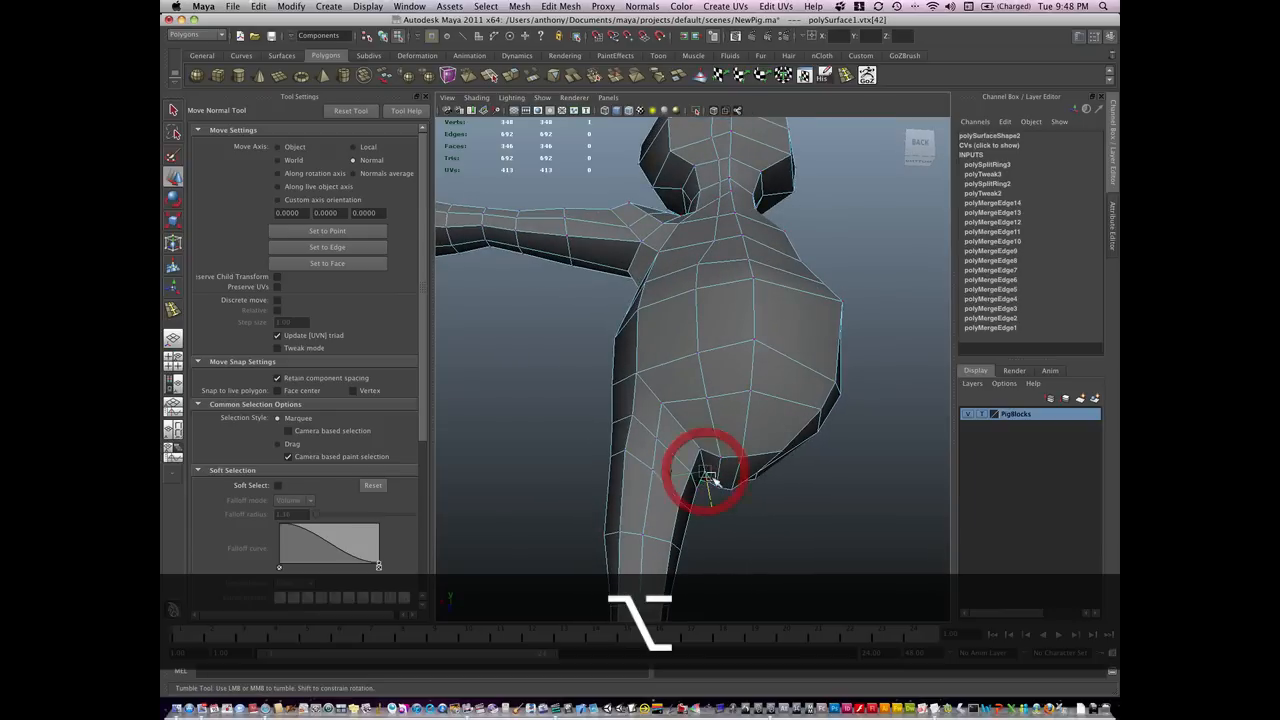
left_click_drag(704, 476, 690, 488)
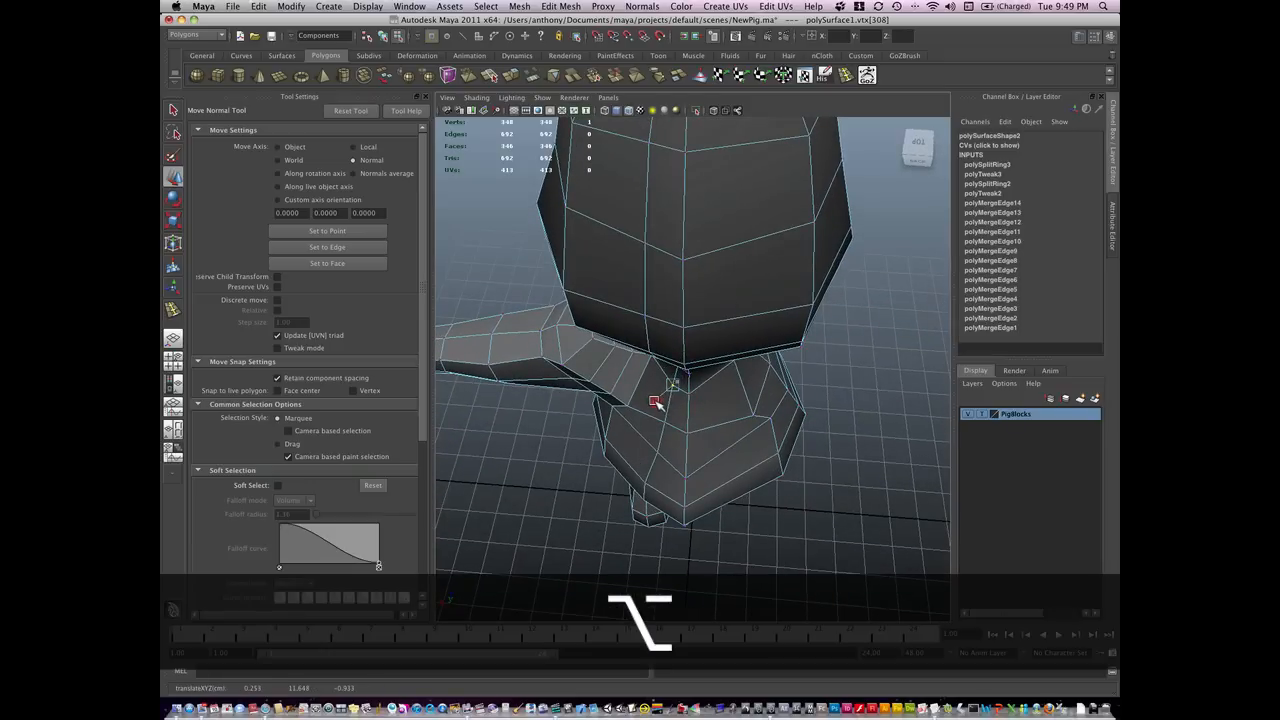
left_click_drag(672, 384, 656, 456)
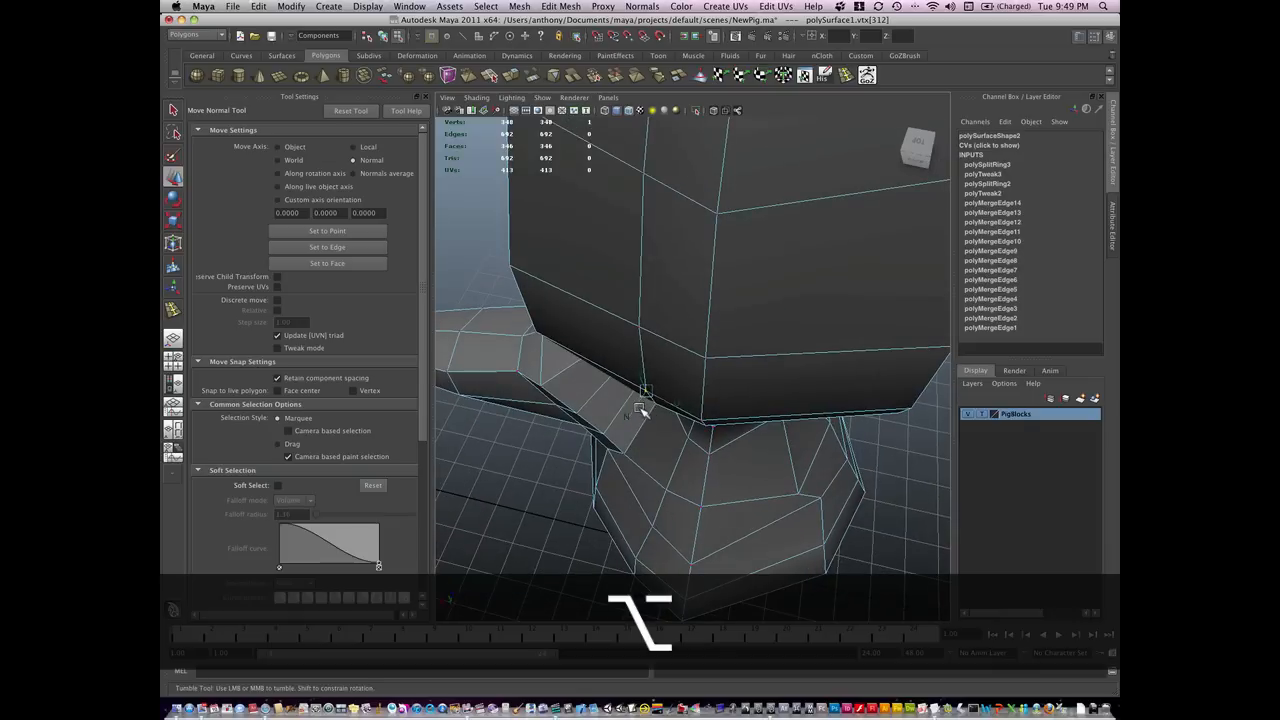
- Push vertices on the head's underside, lower edge and side outward into a rounder dome
left_click_drag(644, 400, 624, 404)
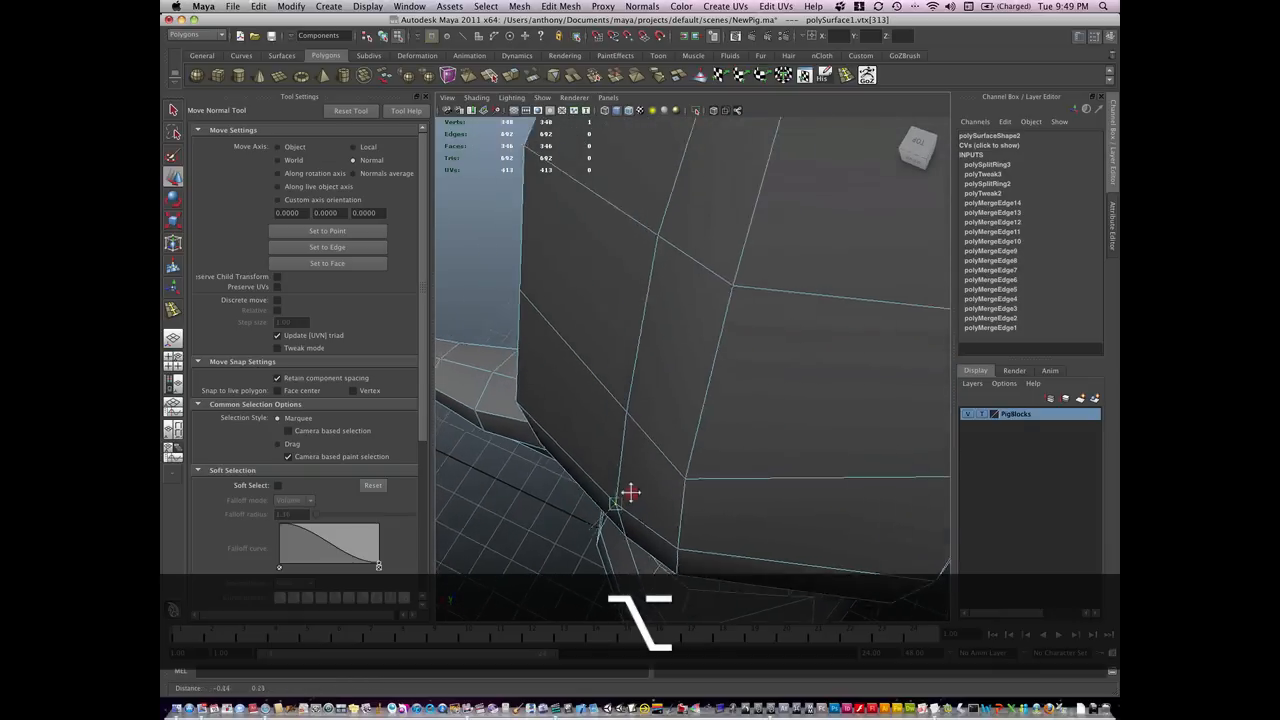
left_click_drag(630, 490, 676, 470)
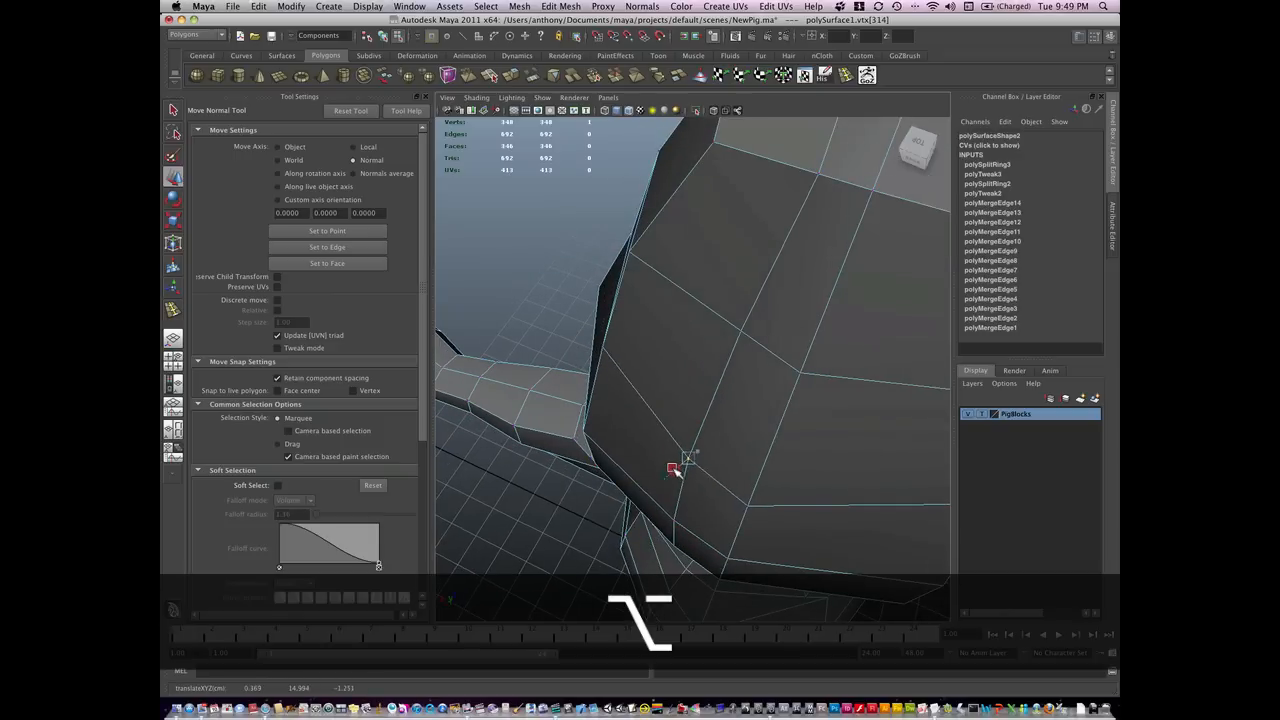
left_click_drag(672, 468, 672, 520)
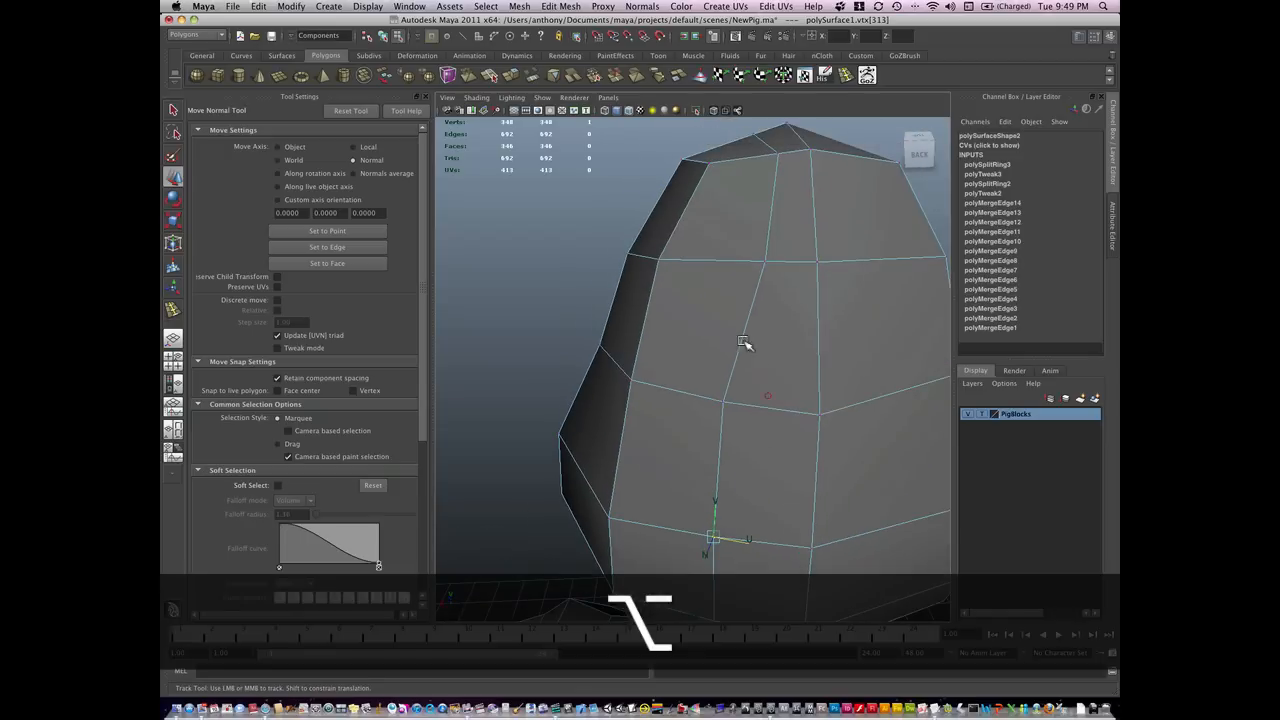
left_click_drag(716, 540, 744, 258)
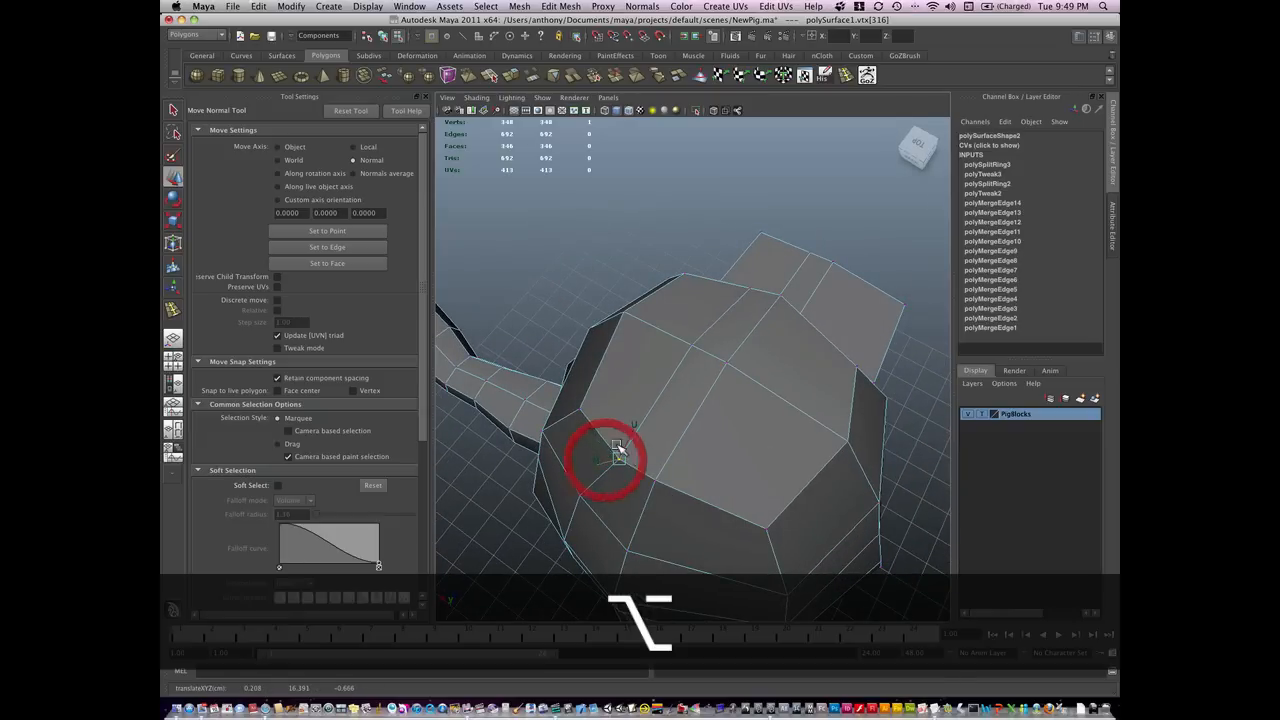
- Round the head surface beside the snout and raise crown vertices into an even dome
left_click_drag(616, 456, 556, 428)
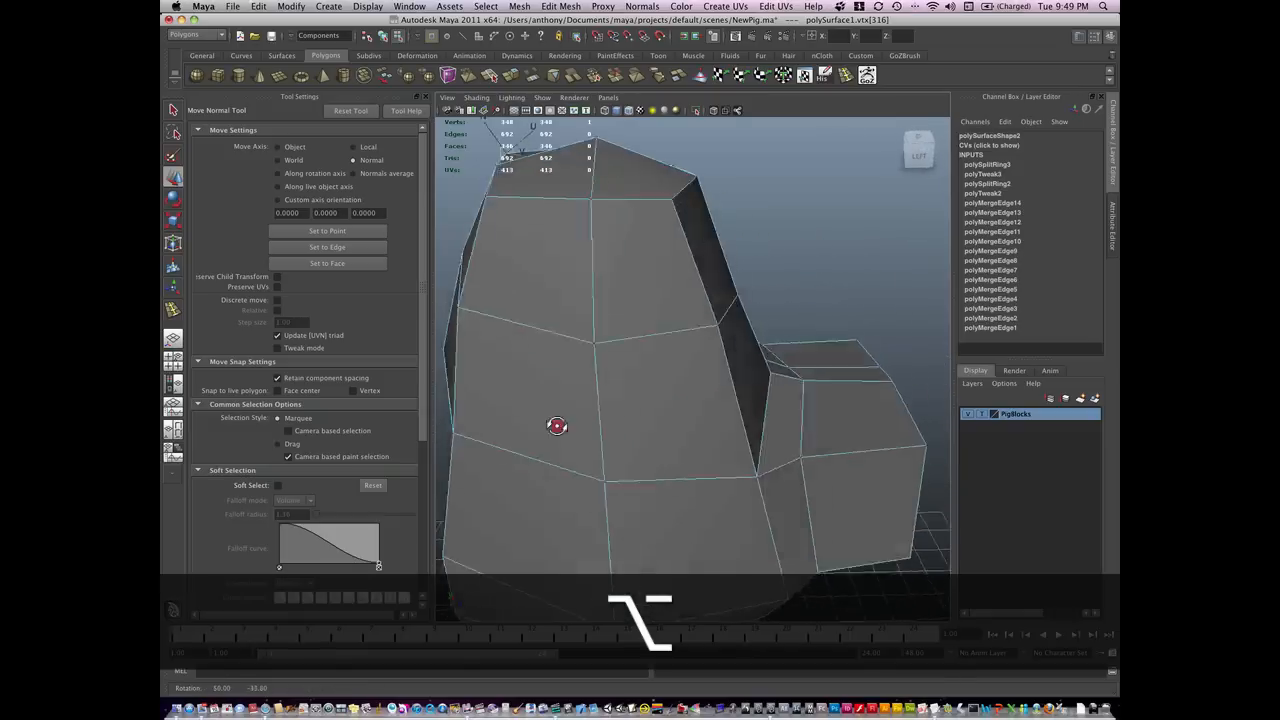
left_click_drag(556, 424, 736, 380)
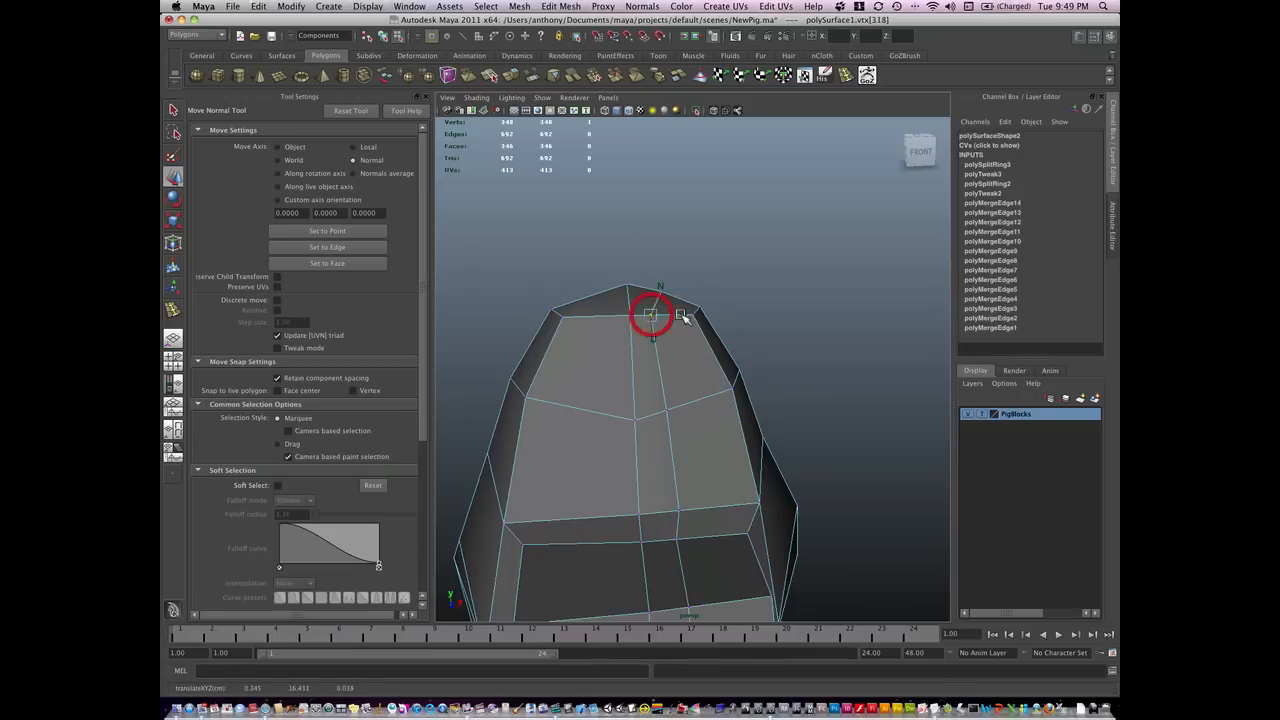
left_click_drag(650, 316, 668, 410)
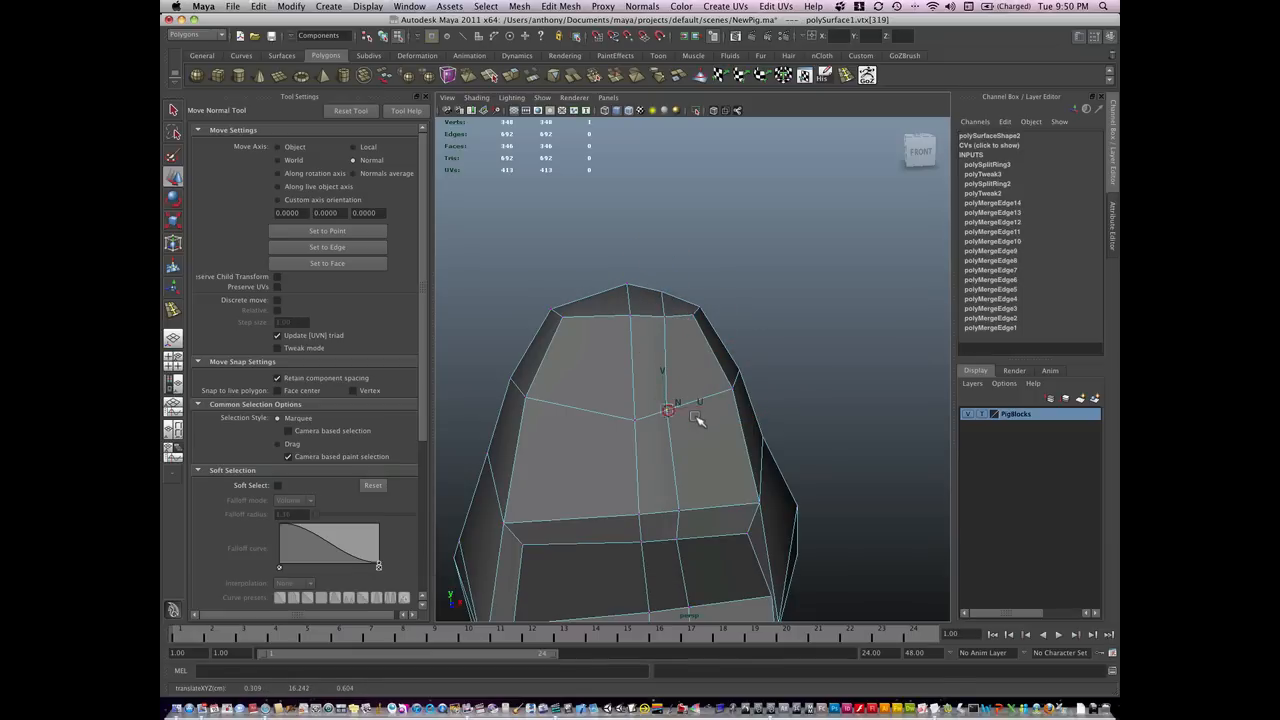
left_click_drag(700, 420, 644, 470)
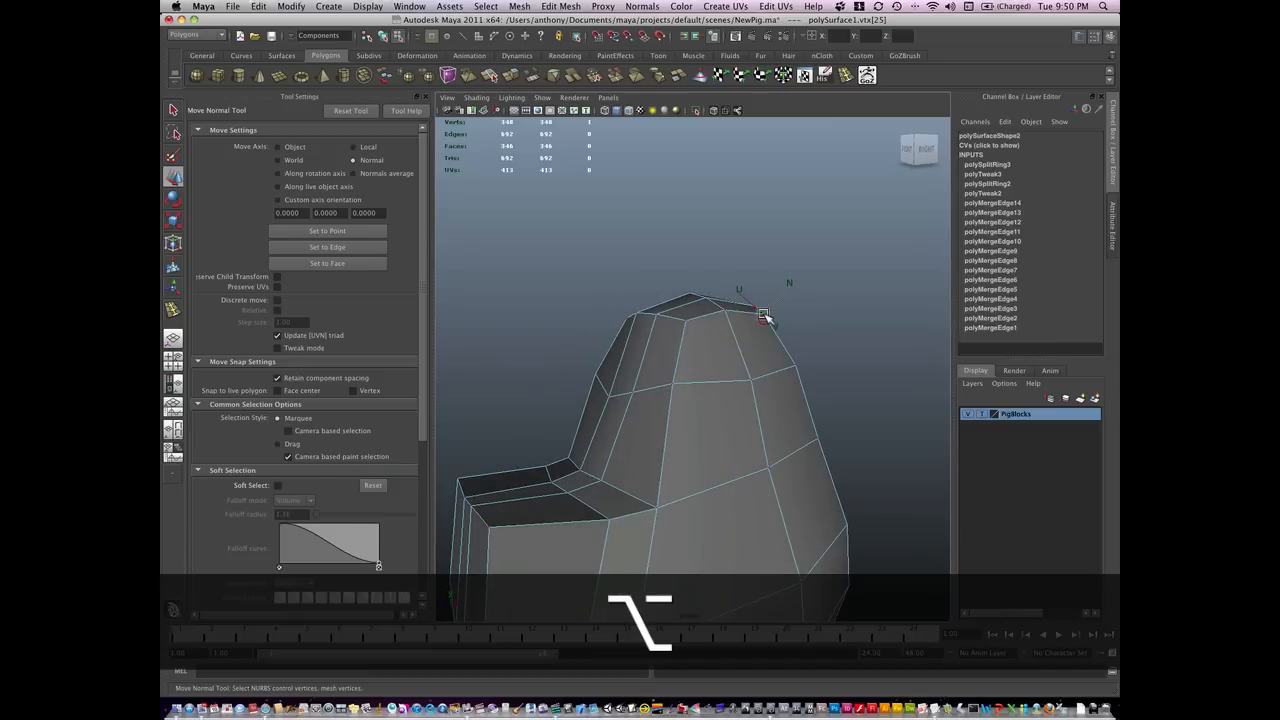
left_click_drag(764, 318, 720, 380)
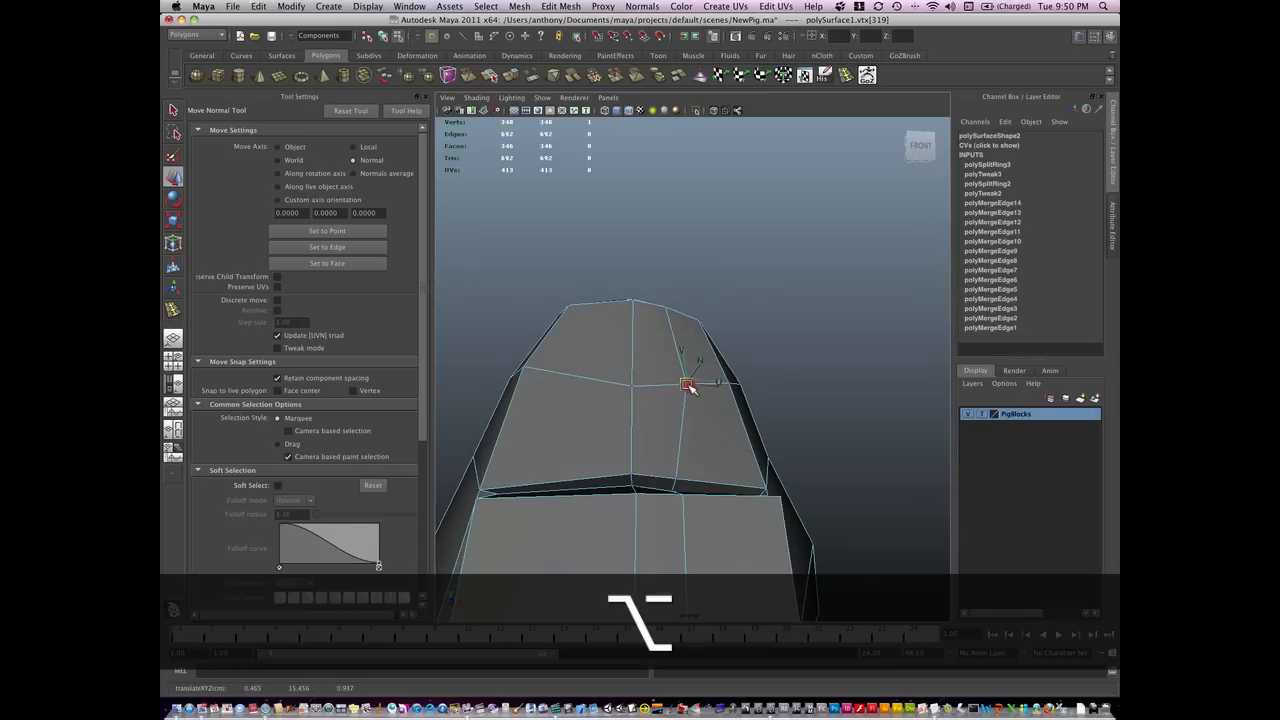
- Smooth the head's front and side near the snout and round its upper corner
left_click_drag(690, 384, 720, 496)
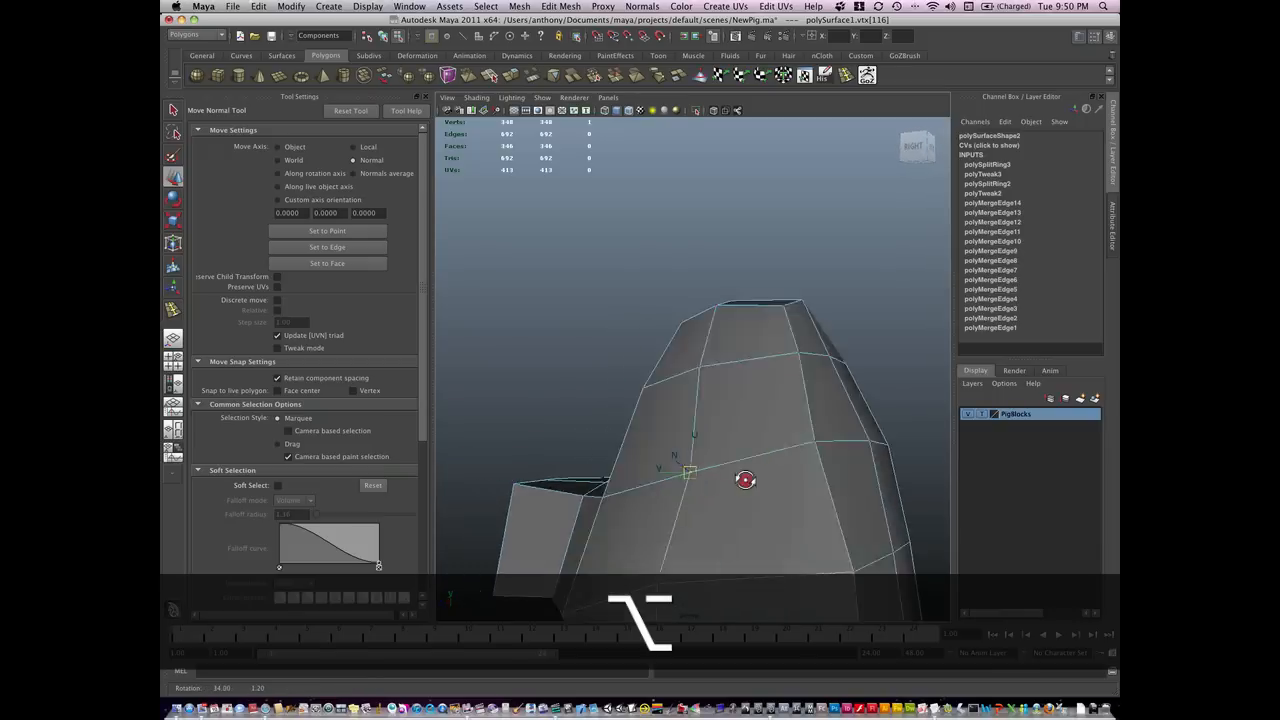
left_click_drag(744, 480, 756, 476)
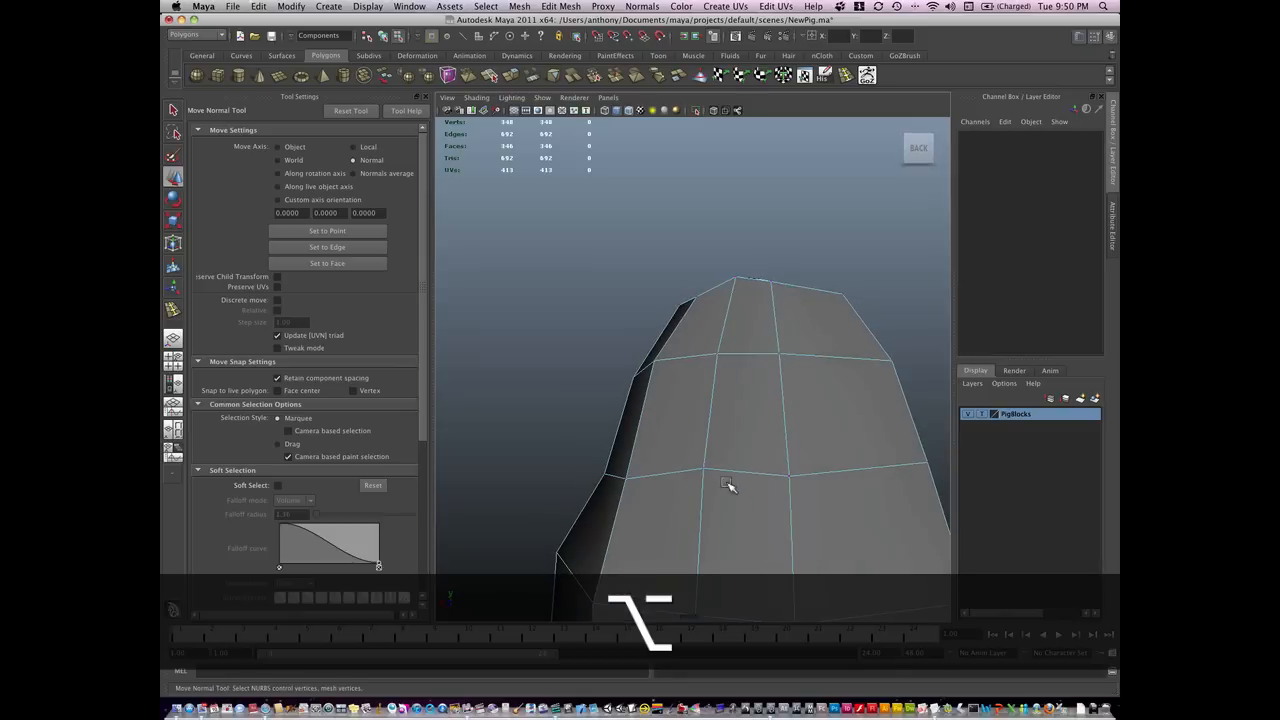
left_click(704, 476)
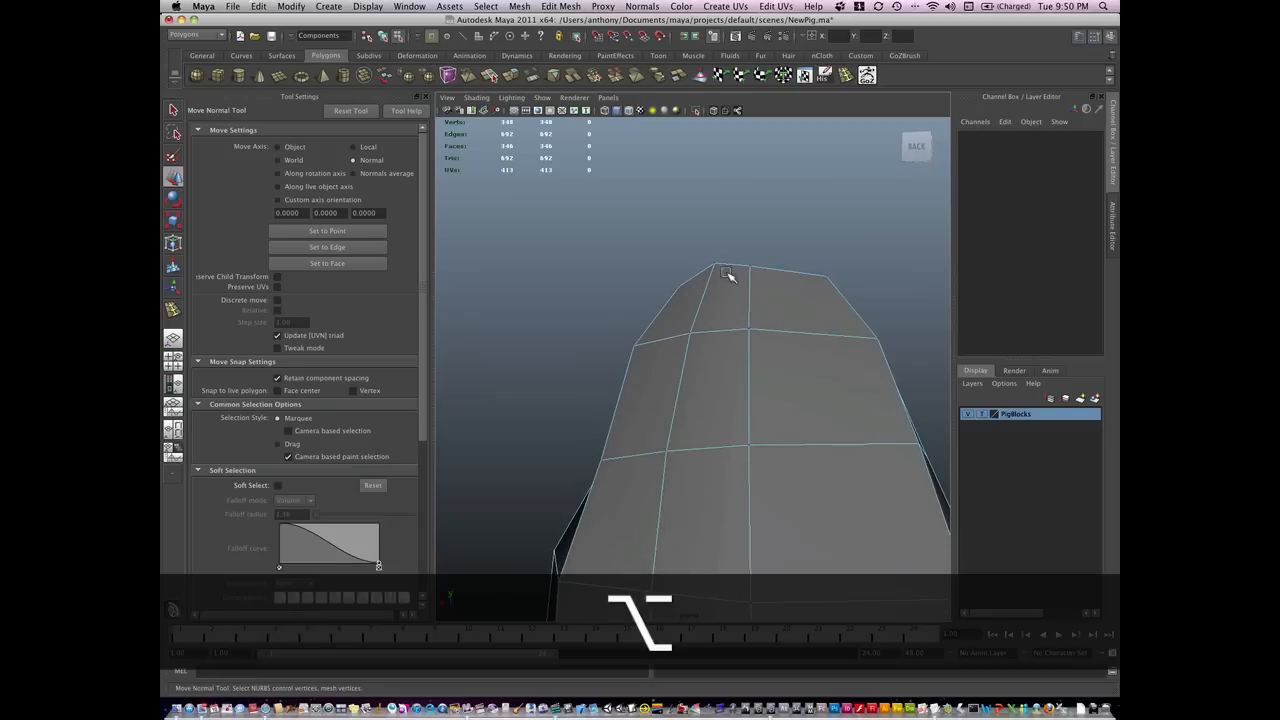
left_click_drag(728, 272, 752, 224)
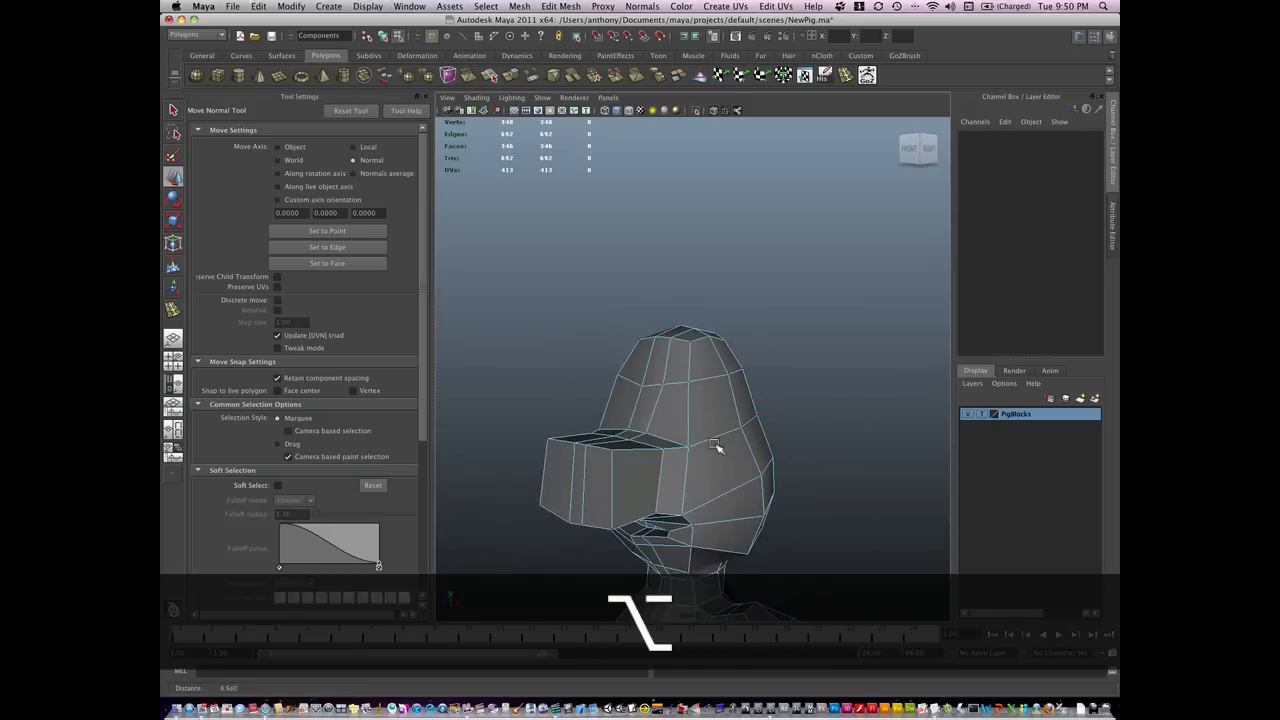
- Reshape the head side above the snout and pull the armpit vertex into a smoother spot
left_click_drag(716, 448, 816, 424)
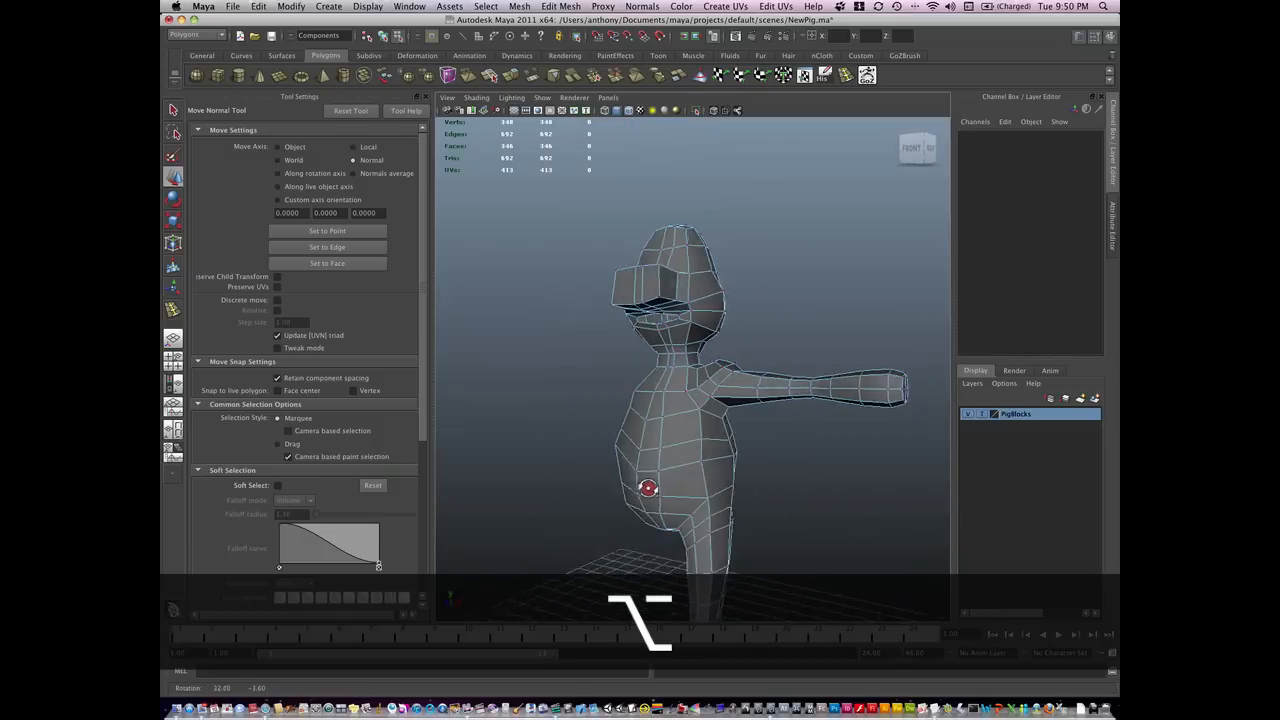
left_click_drag(648, 488, 710, 512)
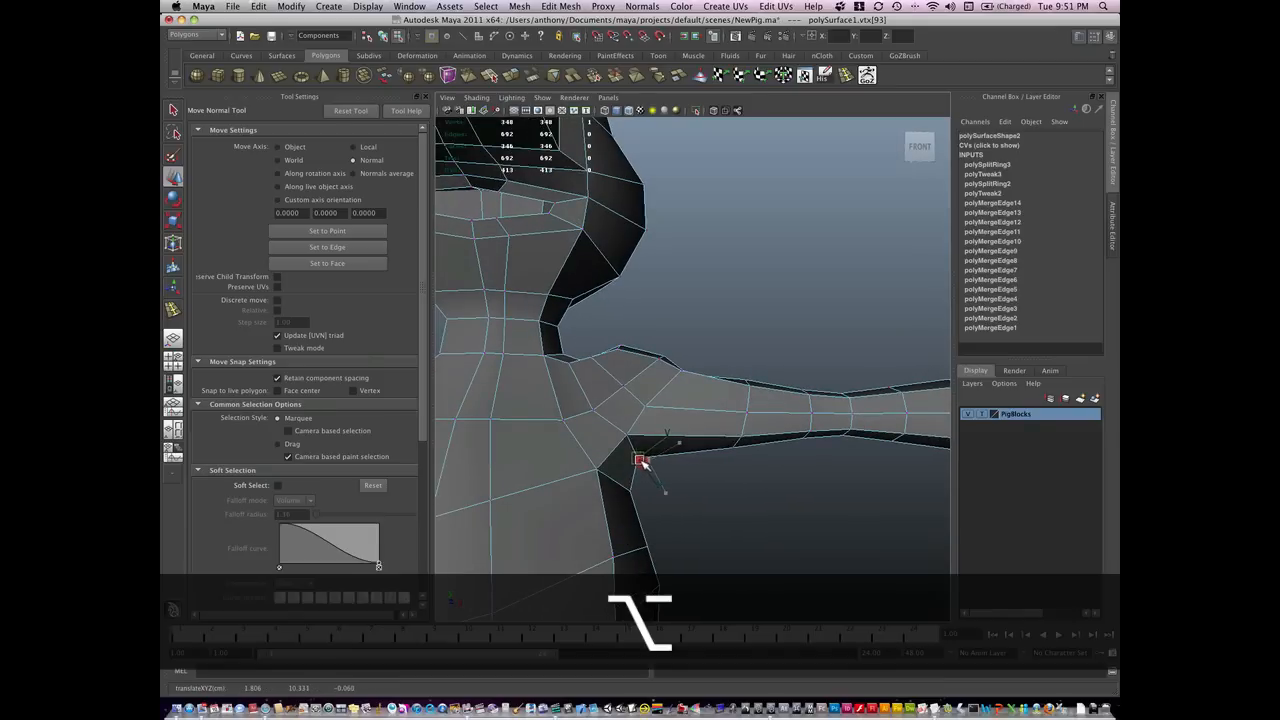
- Reposition arm-joint and shoulder vertices for even spacing where the arm meets the torso
left_click_drag(642, 460, 622, 432)
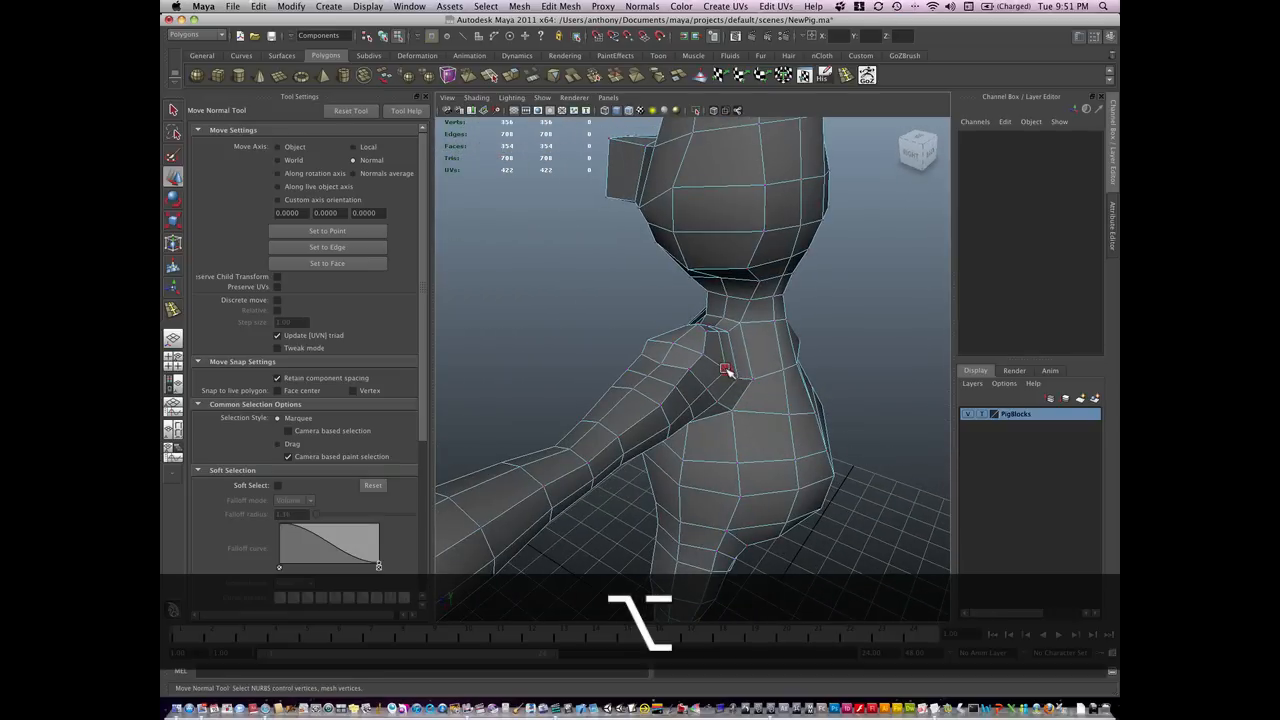
left_click_drag(728, 370, 664, 396)
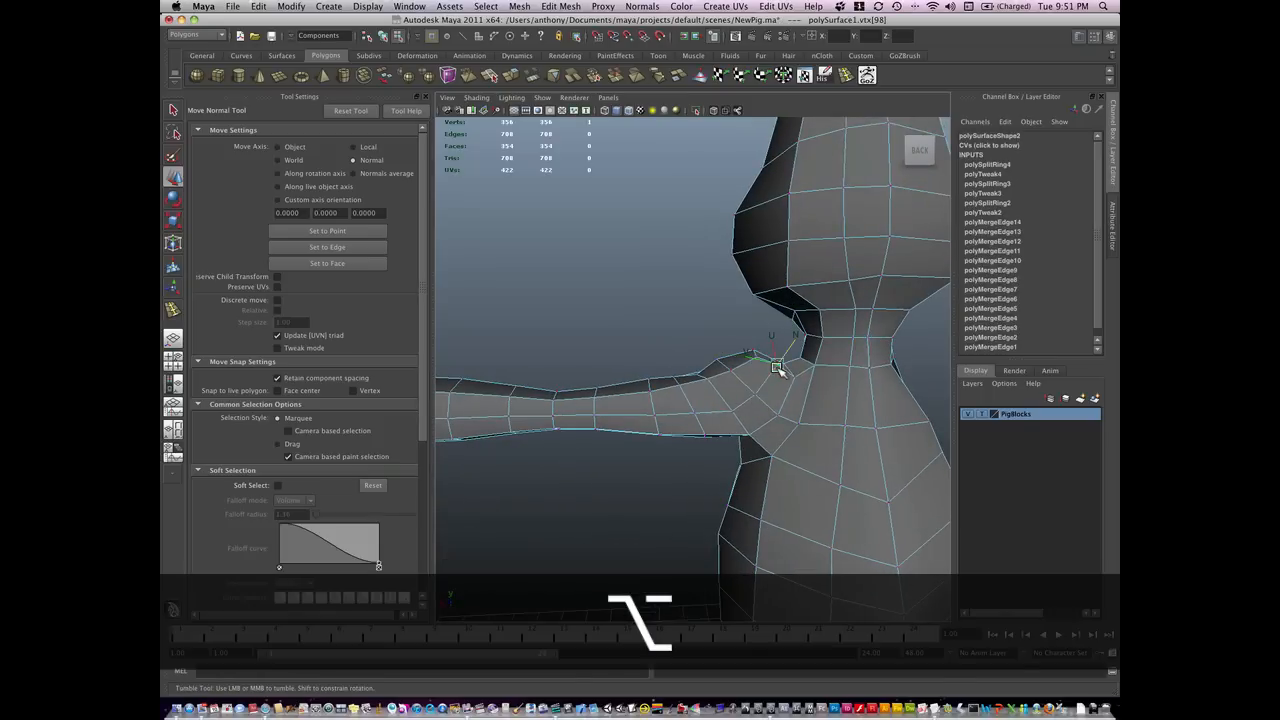
left_click_drag(780, 370, 756, 444)
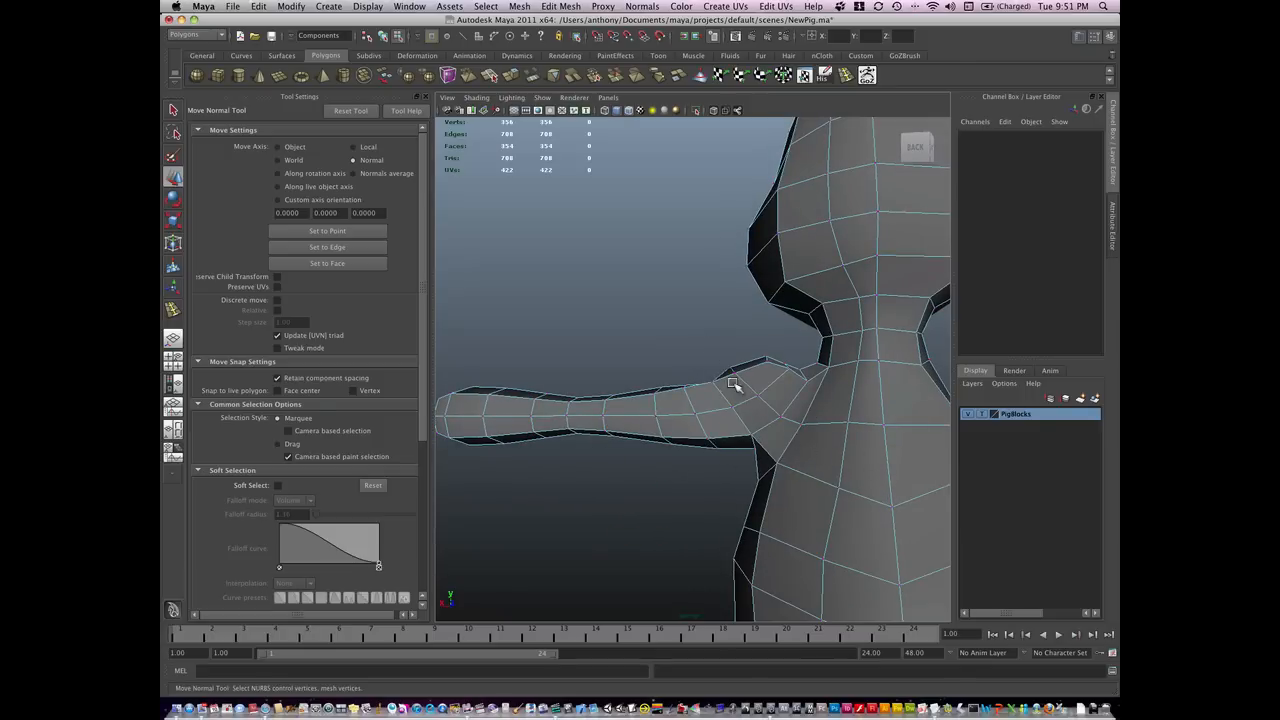
mouse_move(778, 436)
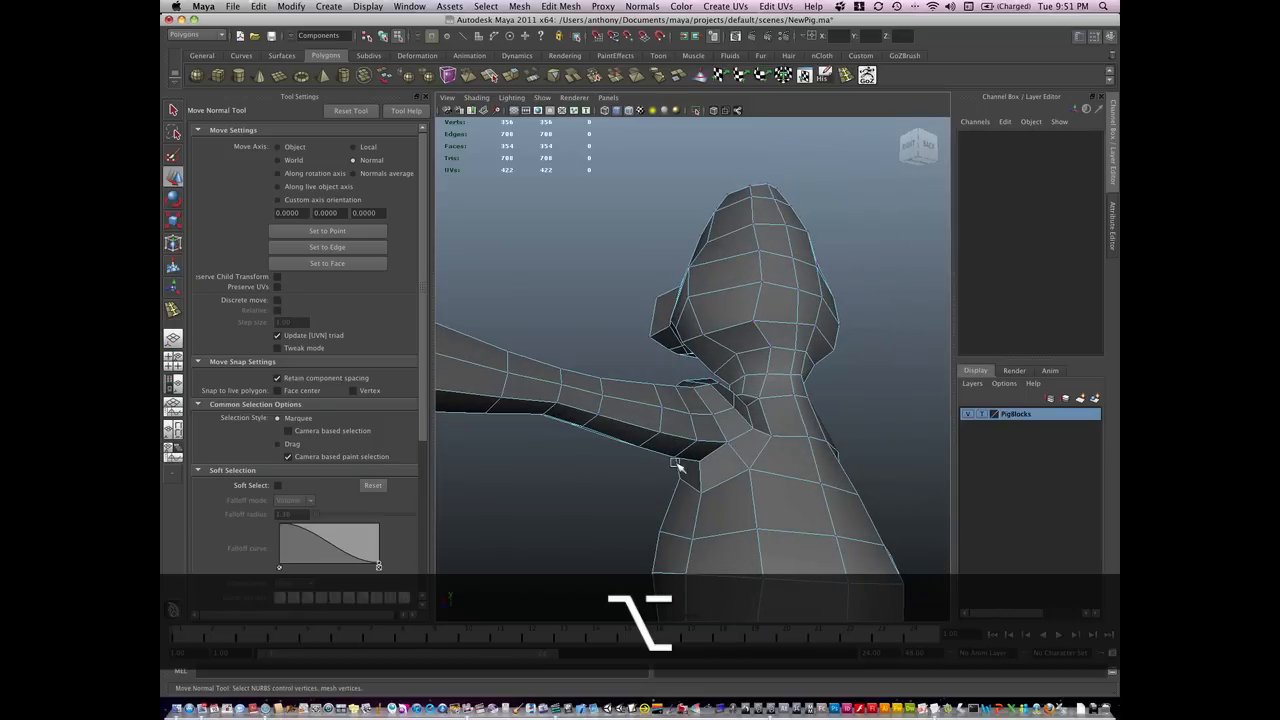
left_click_drag(678, 464, 724, 492)
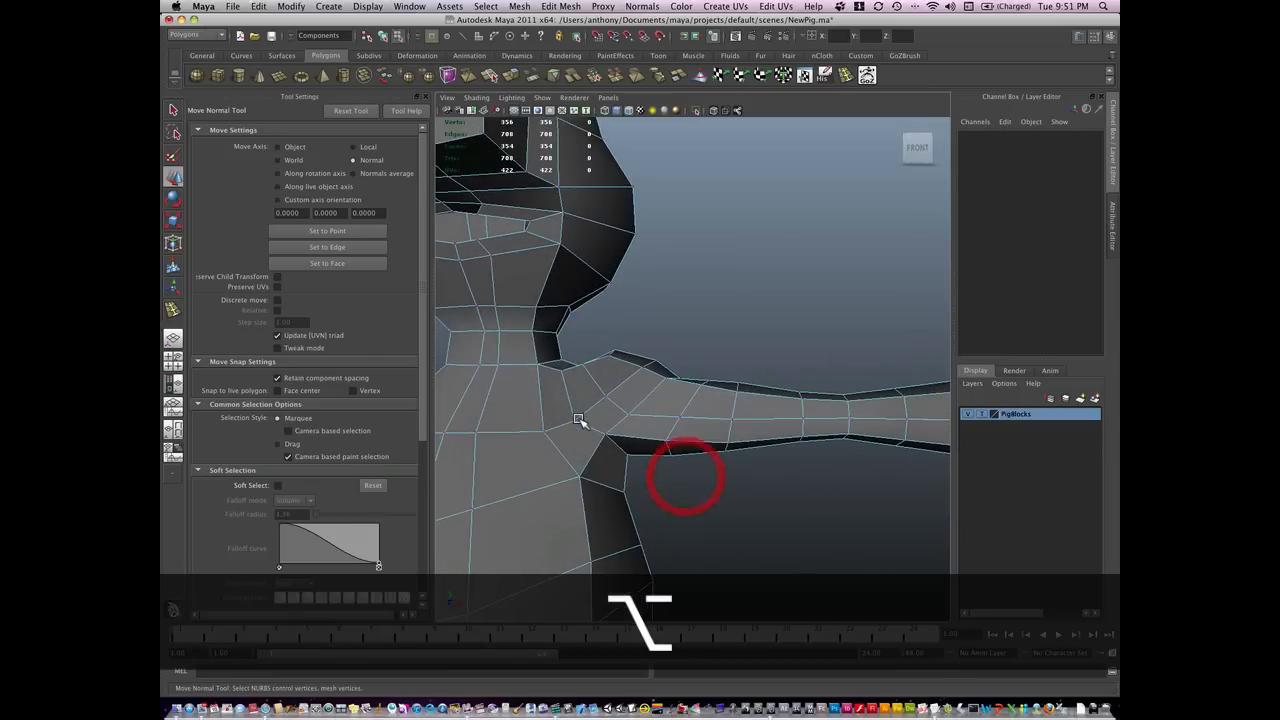
- Move vertices below the shoulder to straighten the edge loop flowing into the arm
left_click(562, 420)
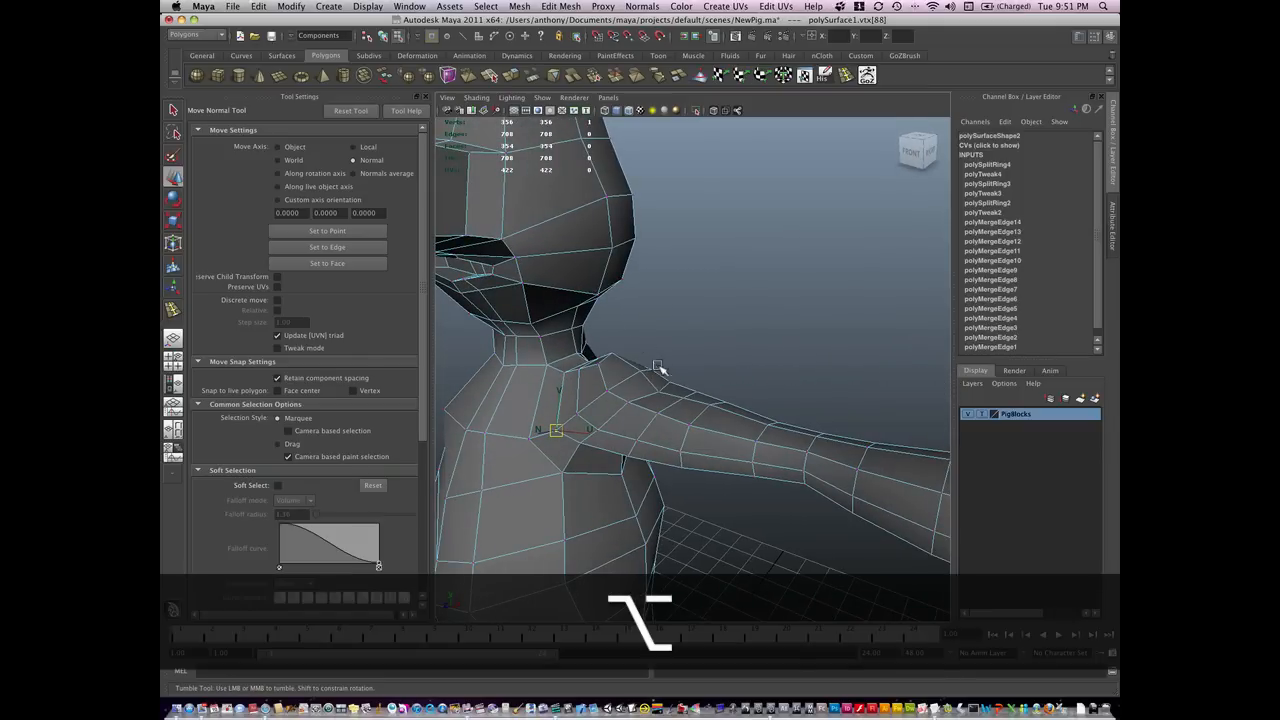
left_click_drag(660, 364, 636, 470)
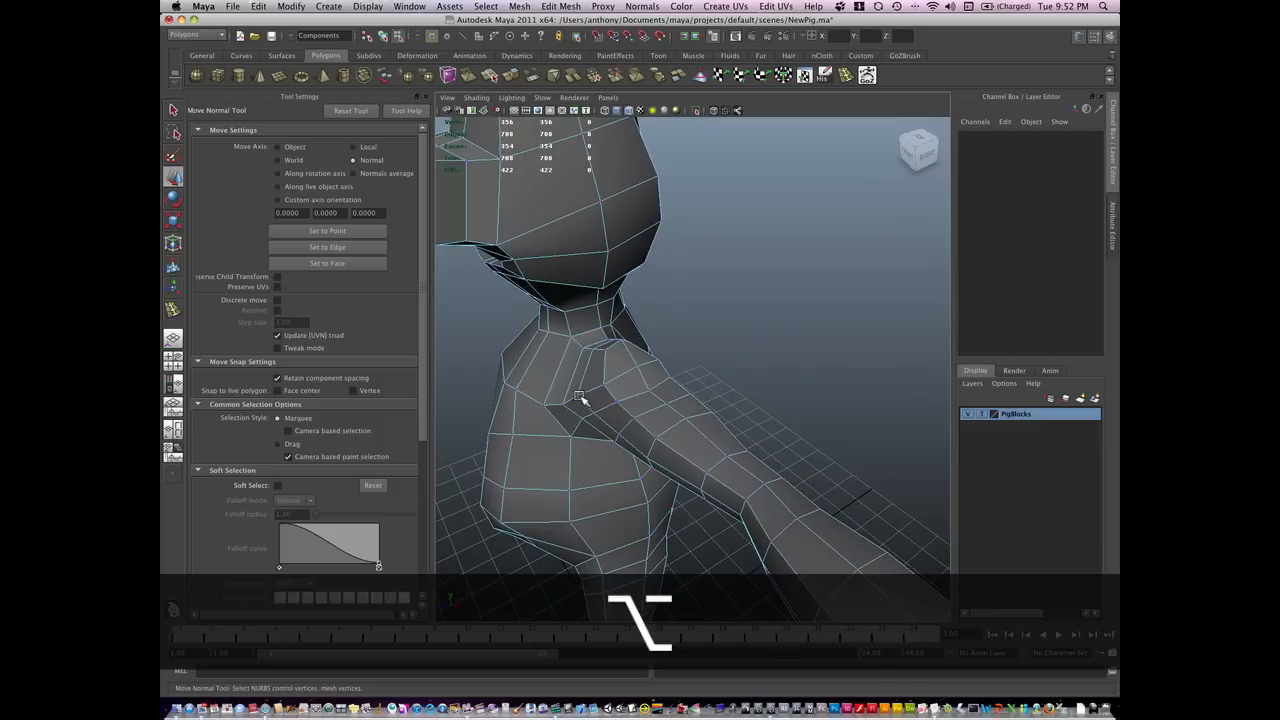
left_click(564, 406)
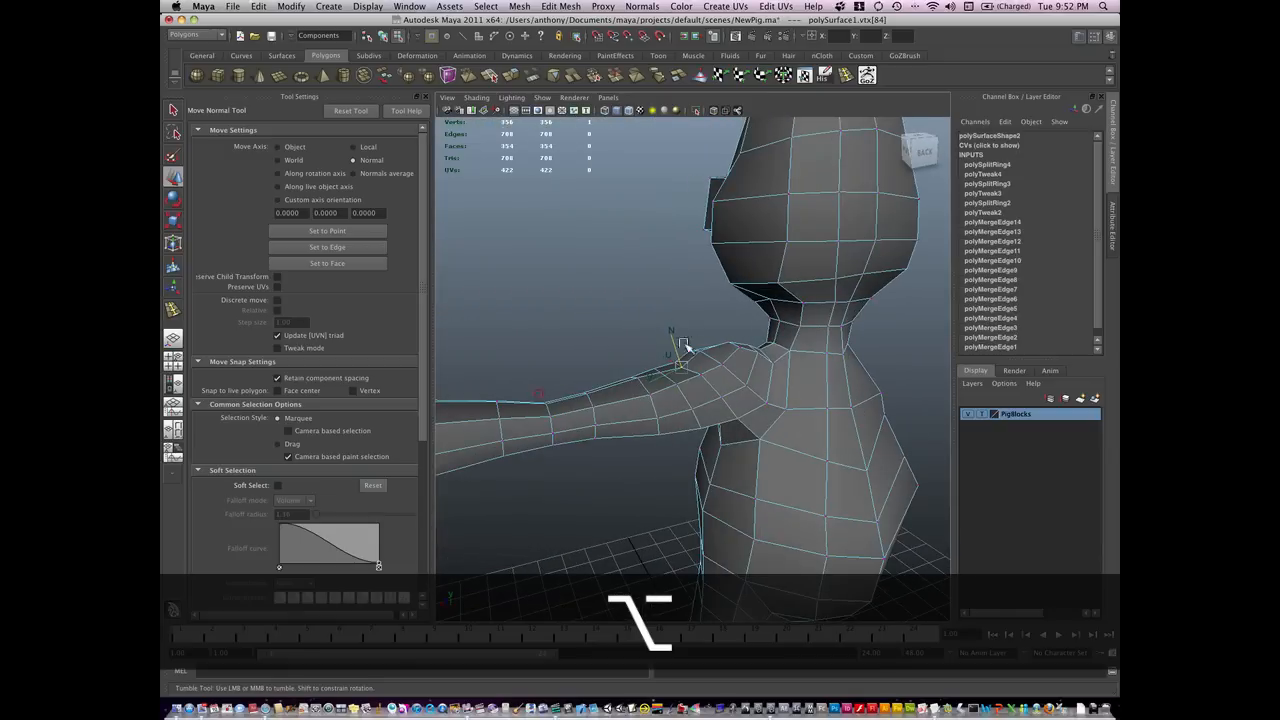
- Settle the shoulder vertex, then push belly and torso vertices outward for a rounder form
left_click_drag(684, 344, 616, 504)
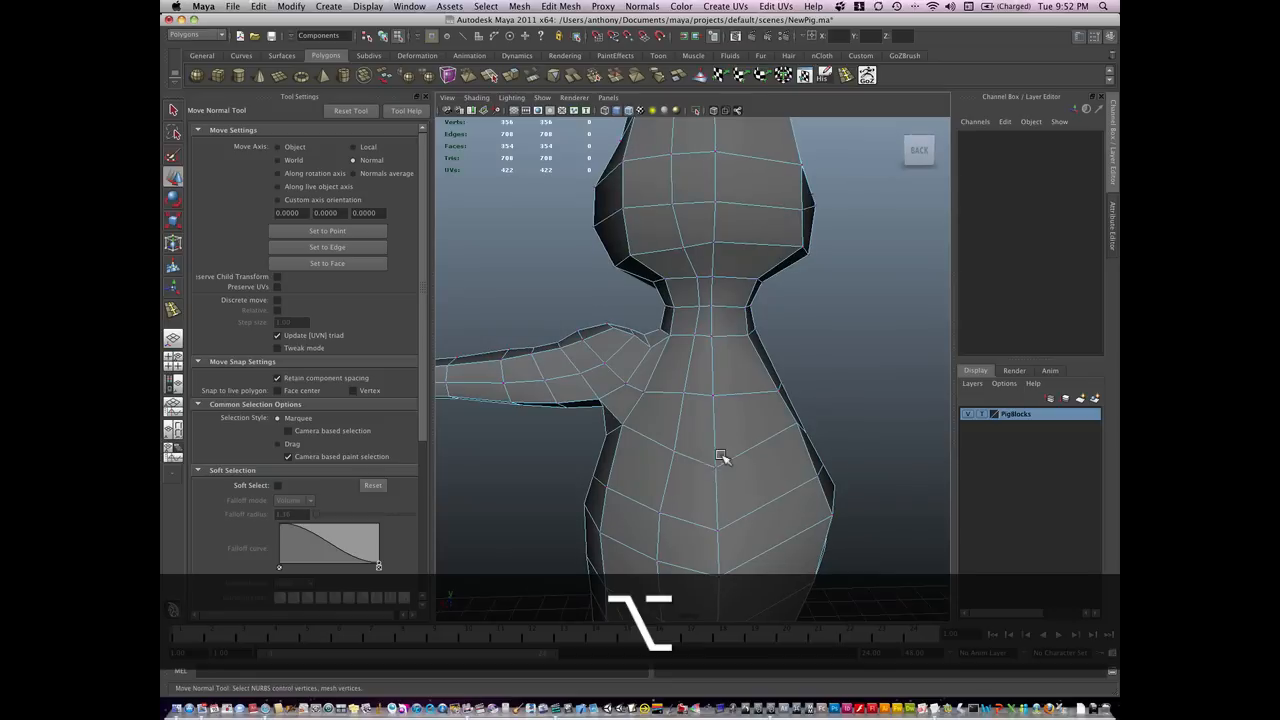
left_click(712, 444)
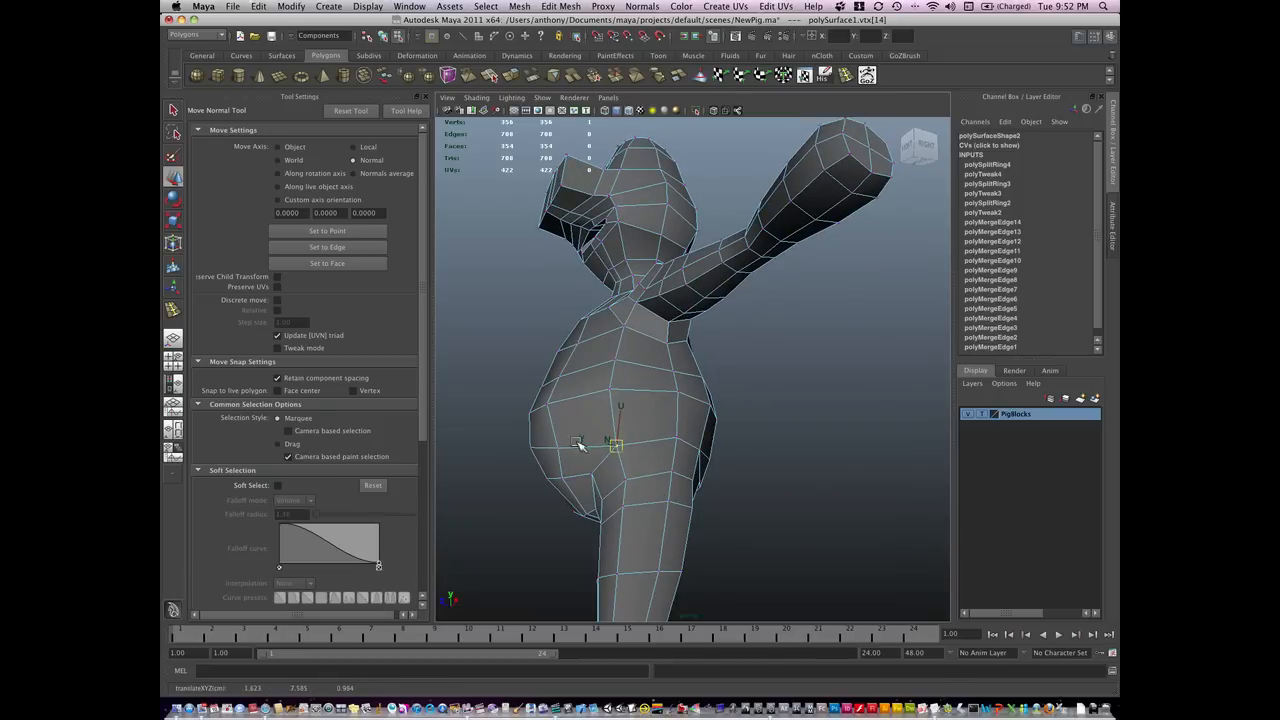
left_click_drag(580, 444, 620, 480)
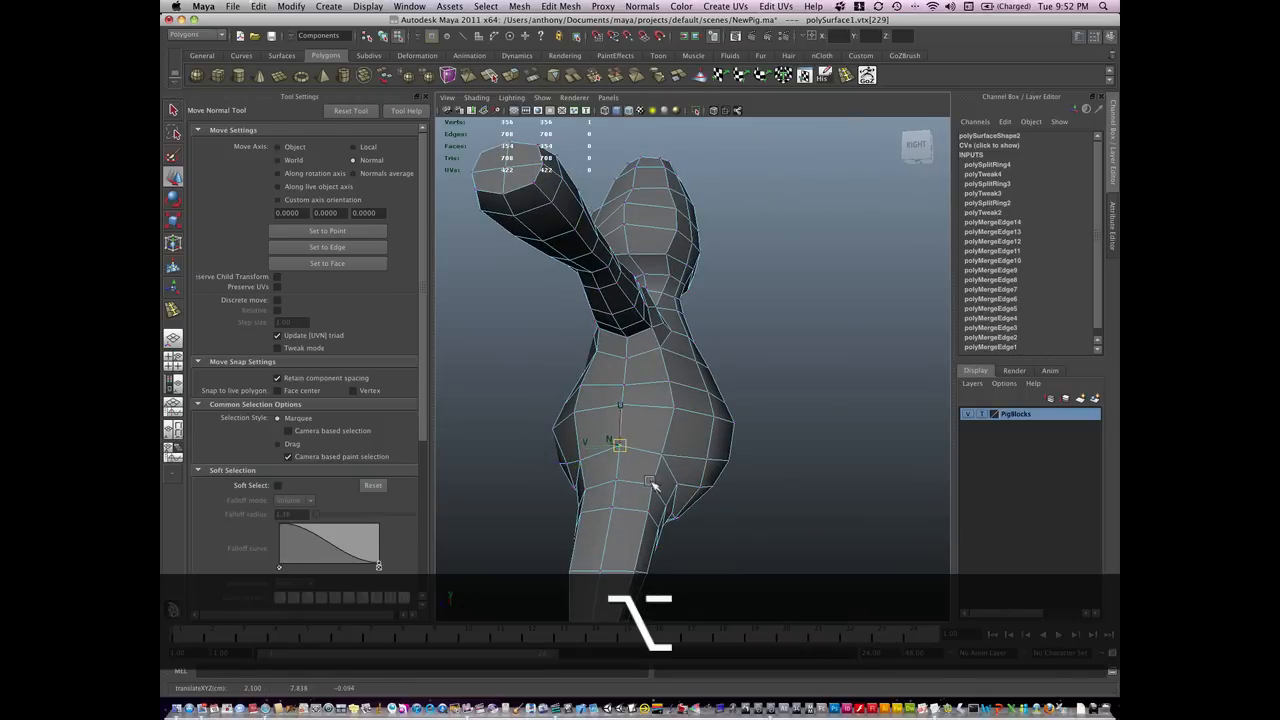
left_click_drag(650, 486, 672, 518)
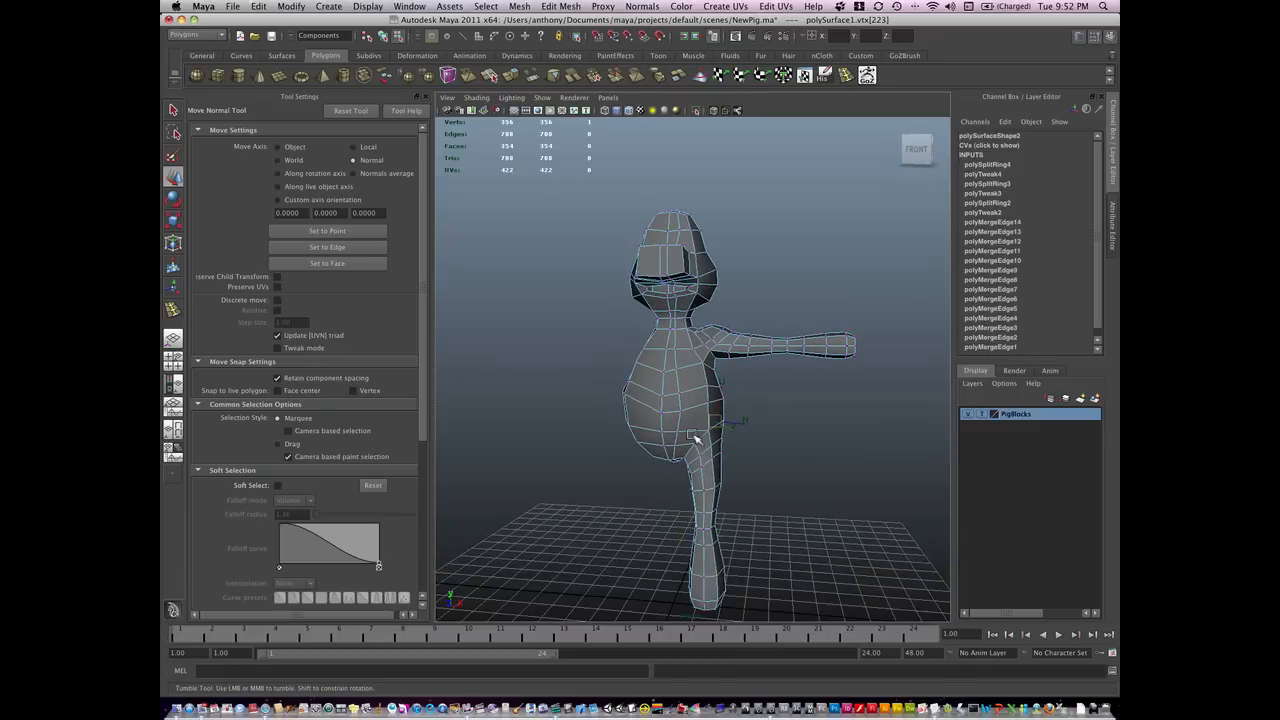
- Switch to edge component selection via the marking menu for the lower-torso loop
right_click(696, 408)
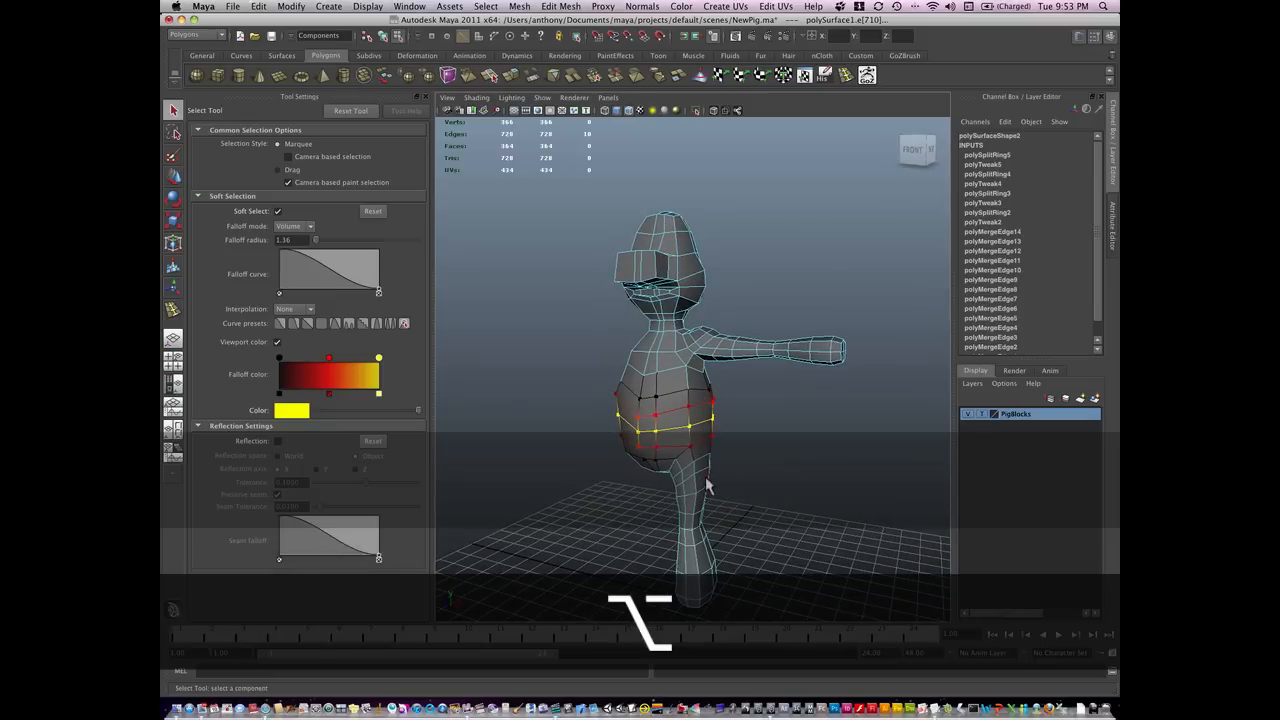
- Scale the selected leg loop with the Scale tool to adjust the leg's thickness
left_click(172, 200)
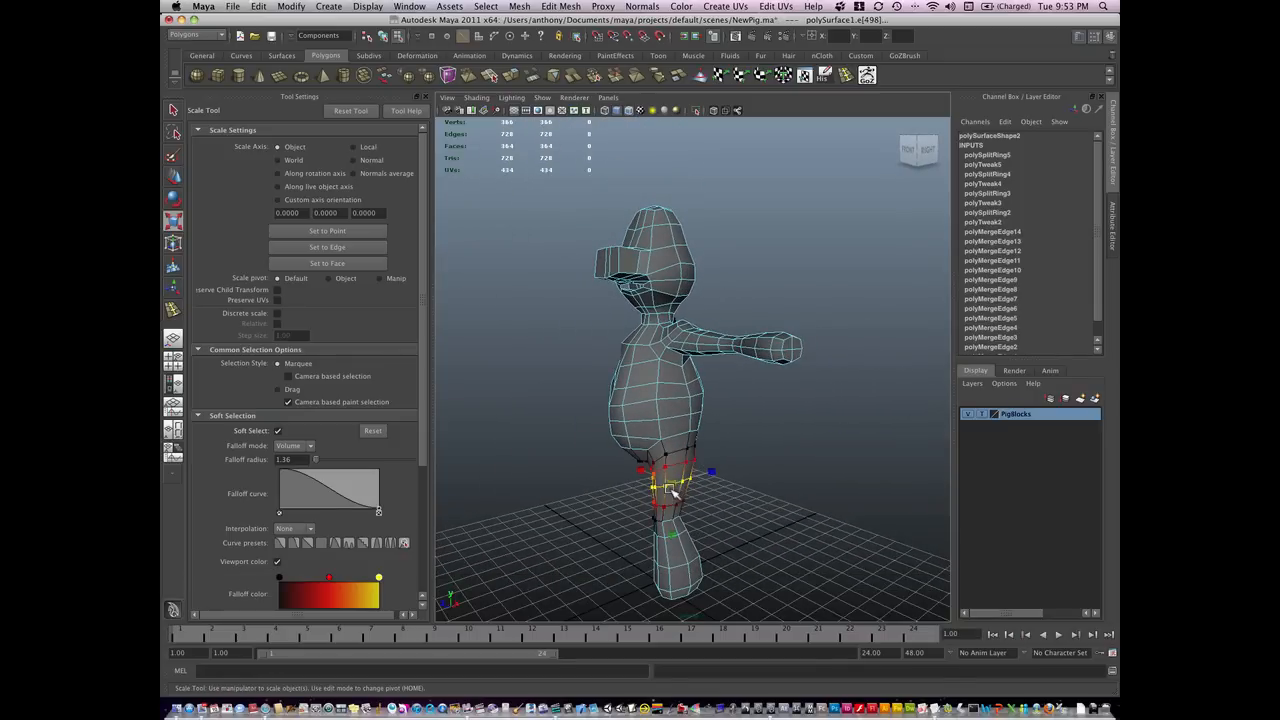
left_click_drag(680, 490, 680, 486)
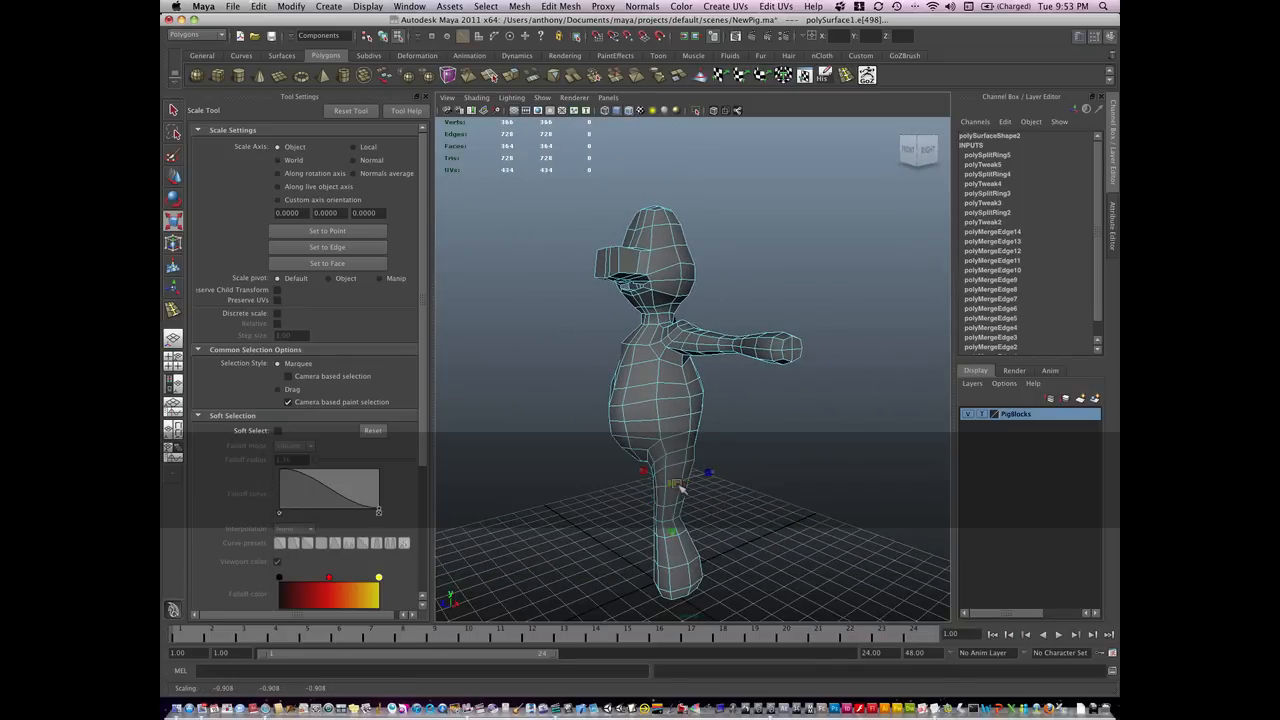